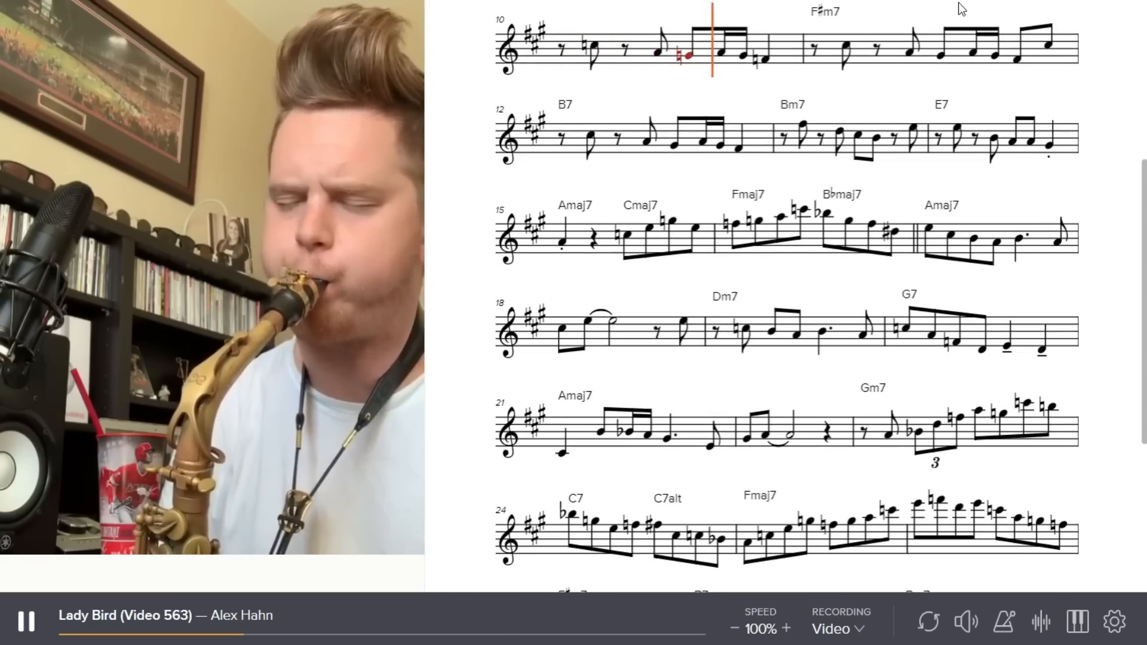
scroll("down", 3)
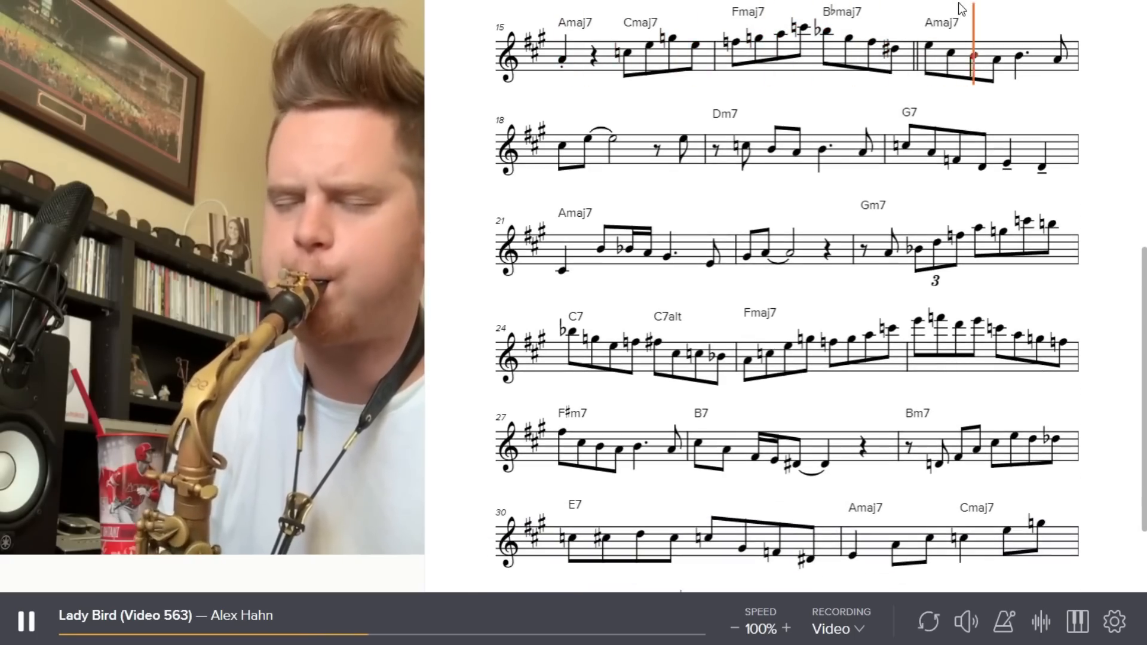
scroll("down", 3)
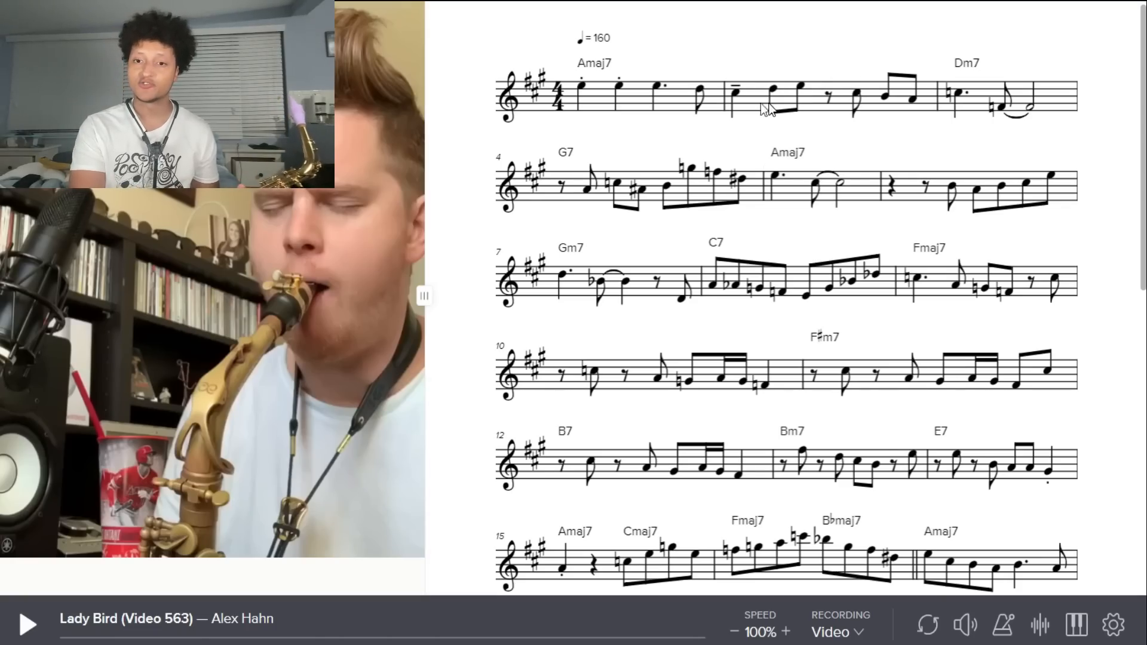
mouse_move(827, 98)
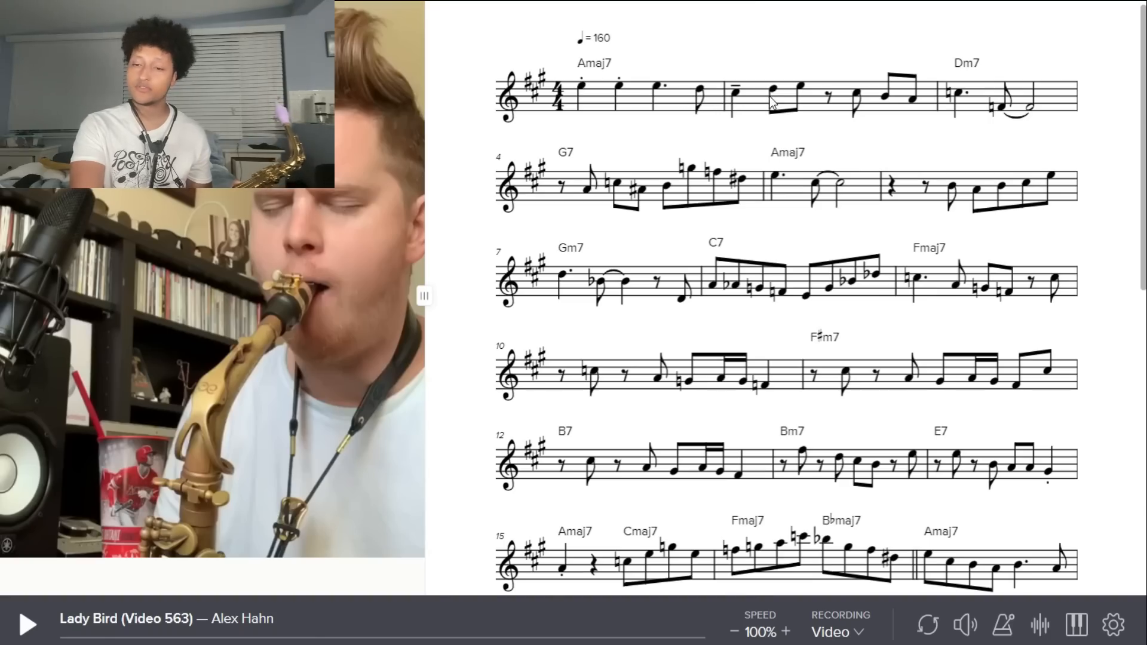
mouse_move(782, 95)
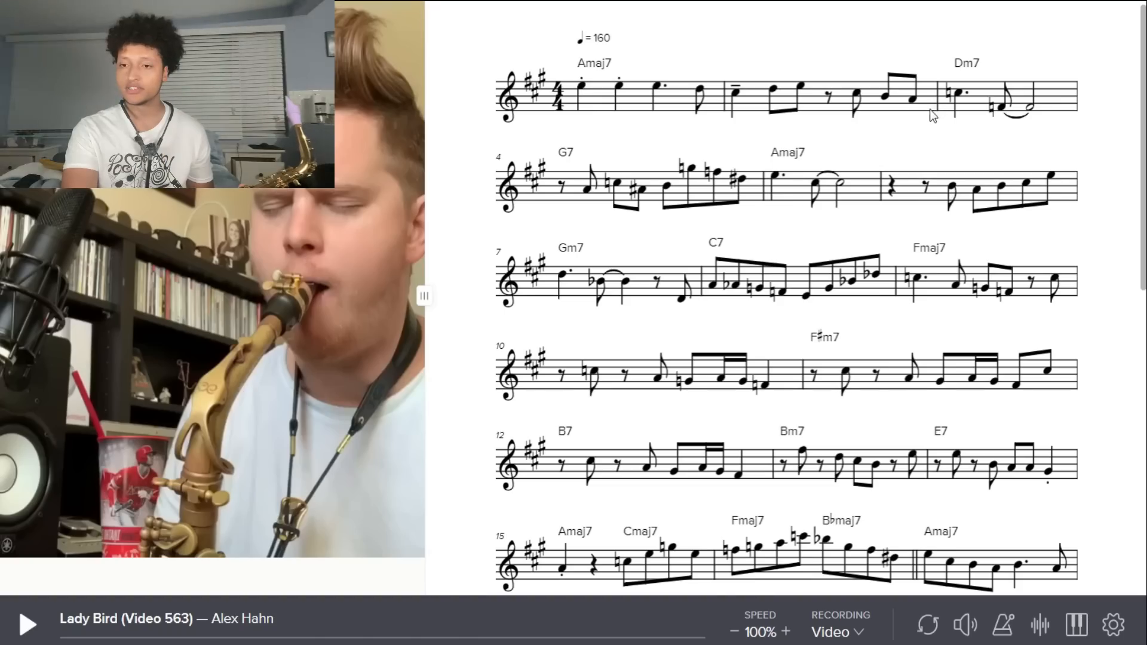
mouse_move(971, 85)
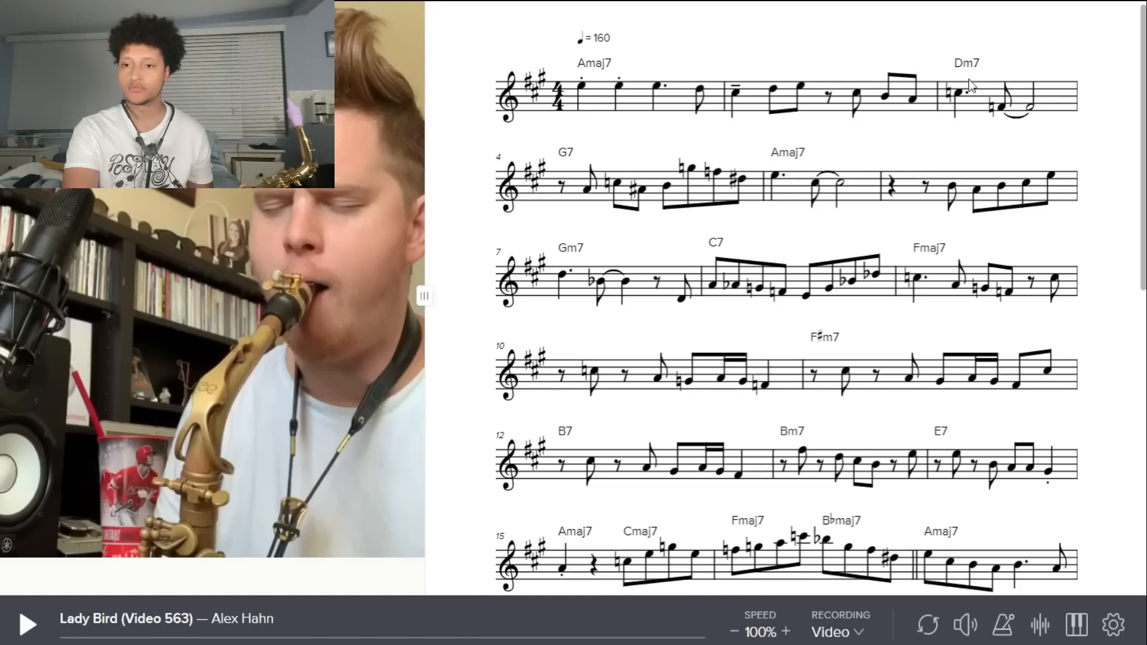
mouse_move(1036, 77)
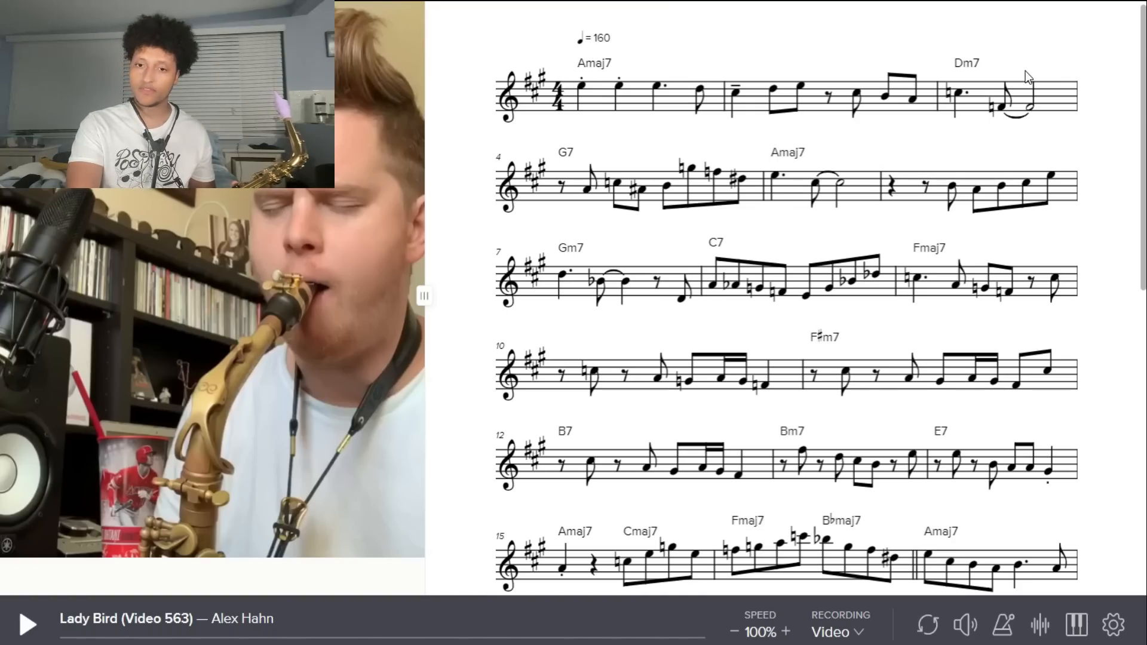
mouse_move(649, 153)
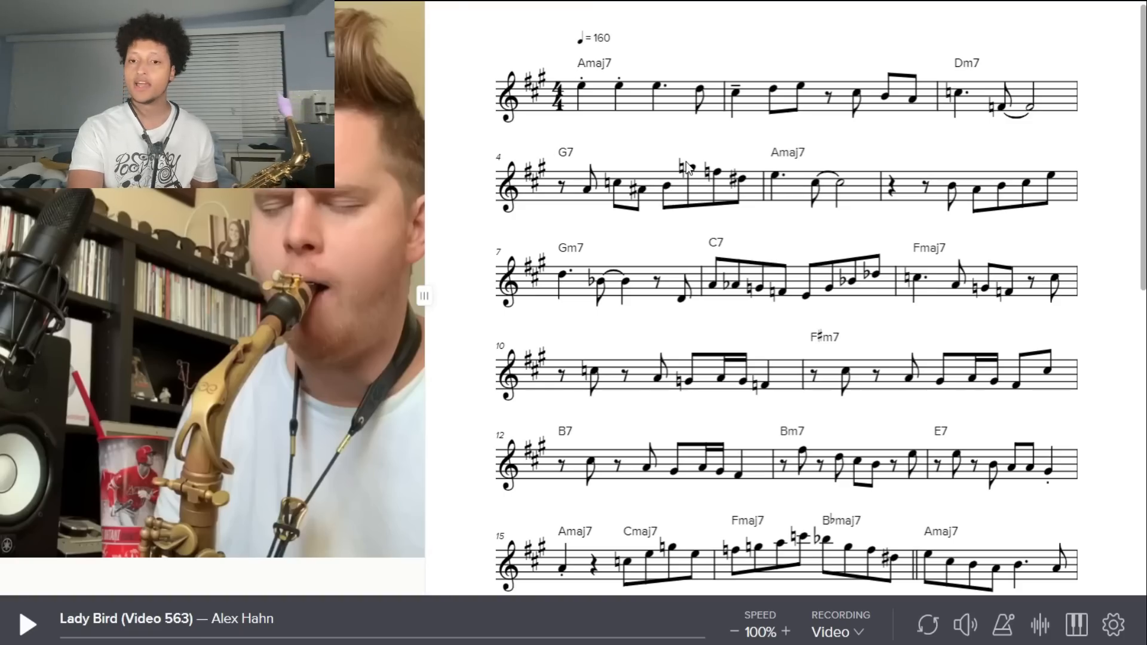
mouse_move(811, 187)
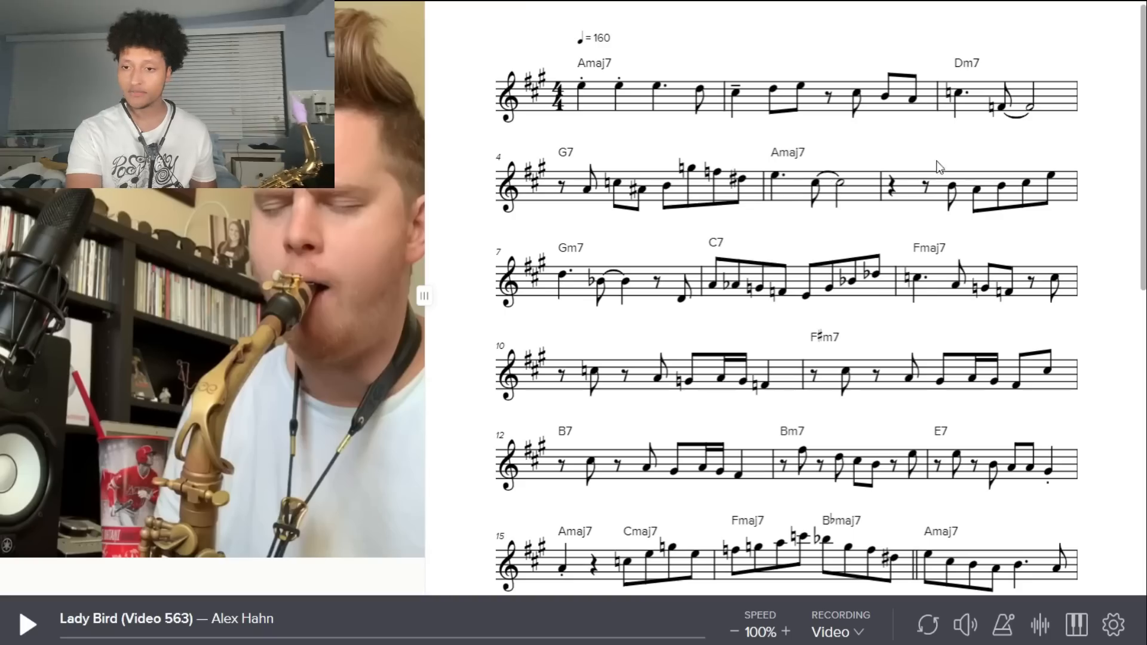
mouse_move(962, 196)
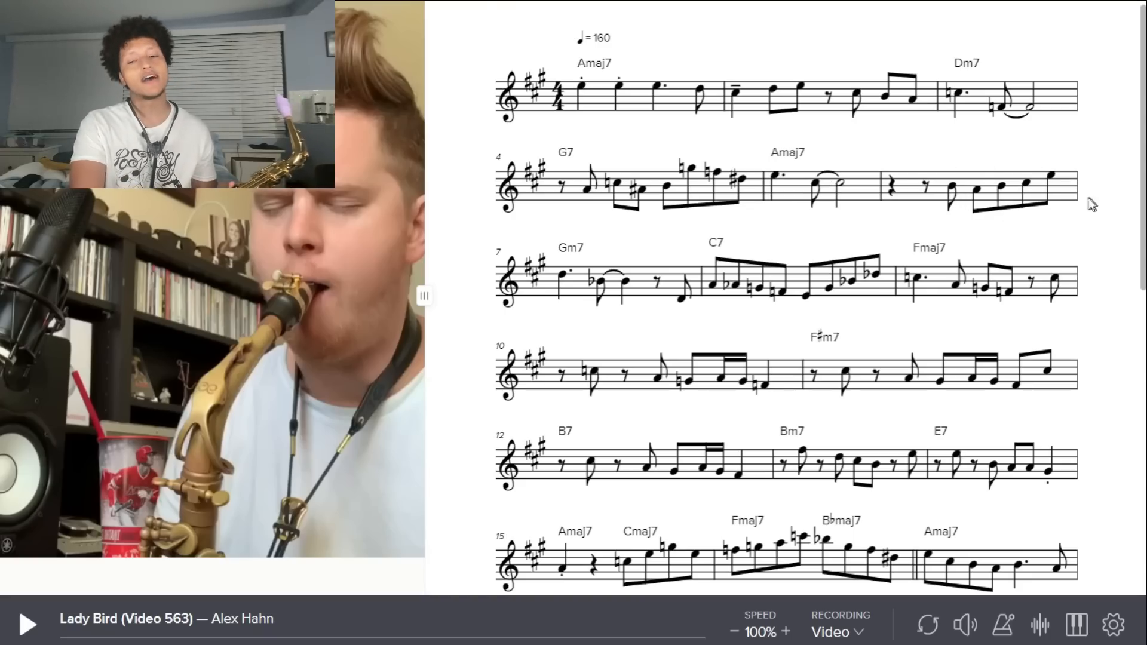
scroll("down", 3)
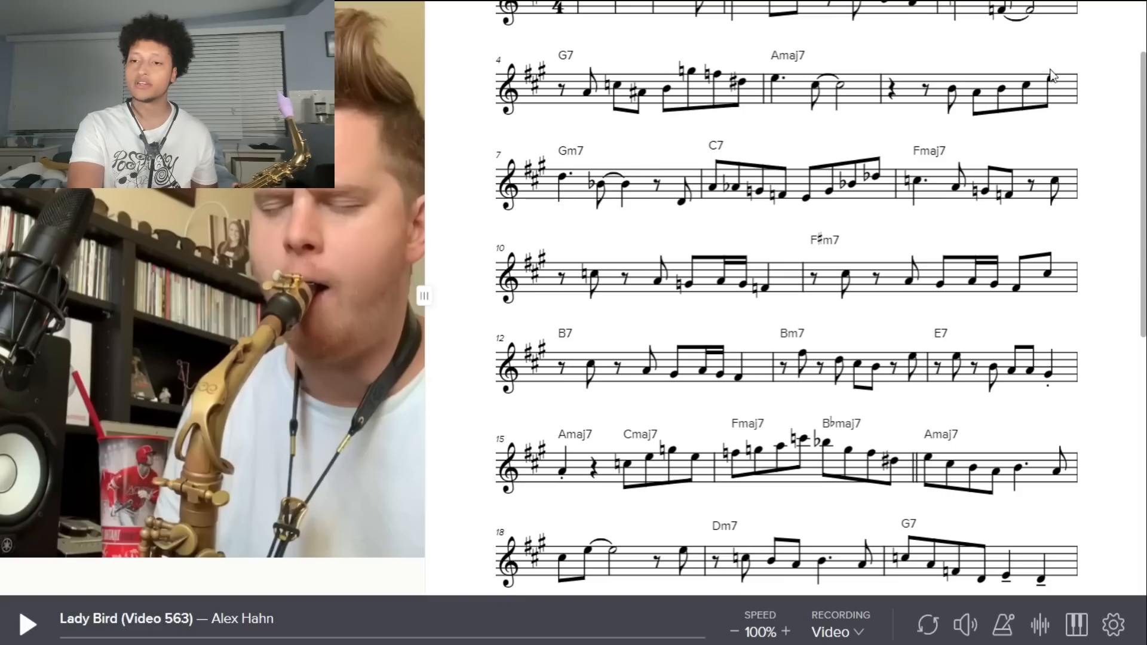
mouse_move(580, 196)
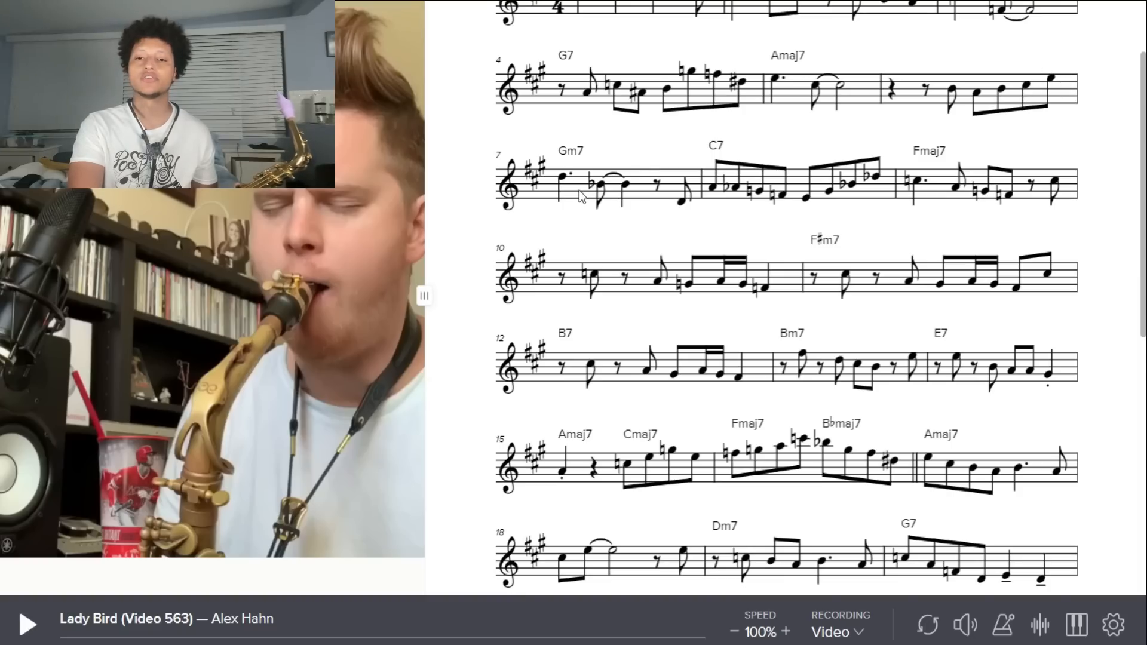
mouse_move(585, 187)
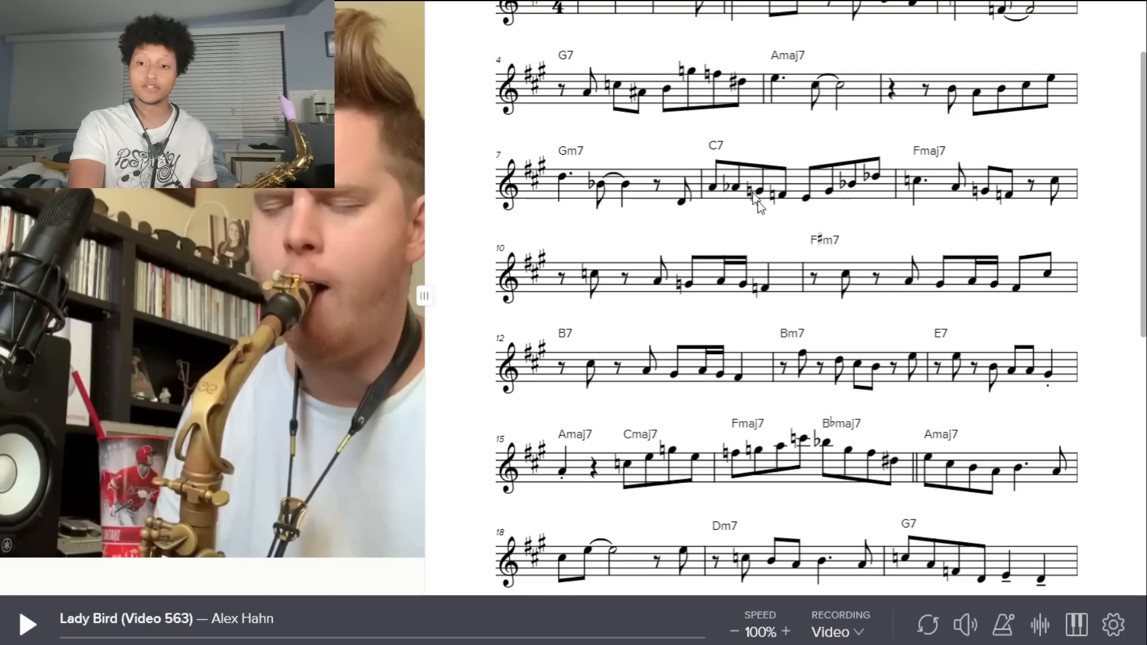
mouse_move(821, 210)
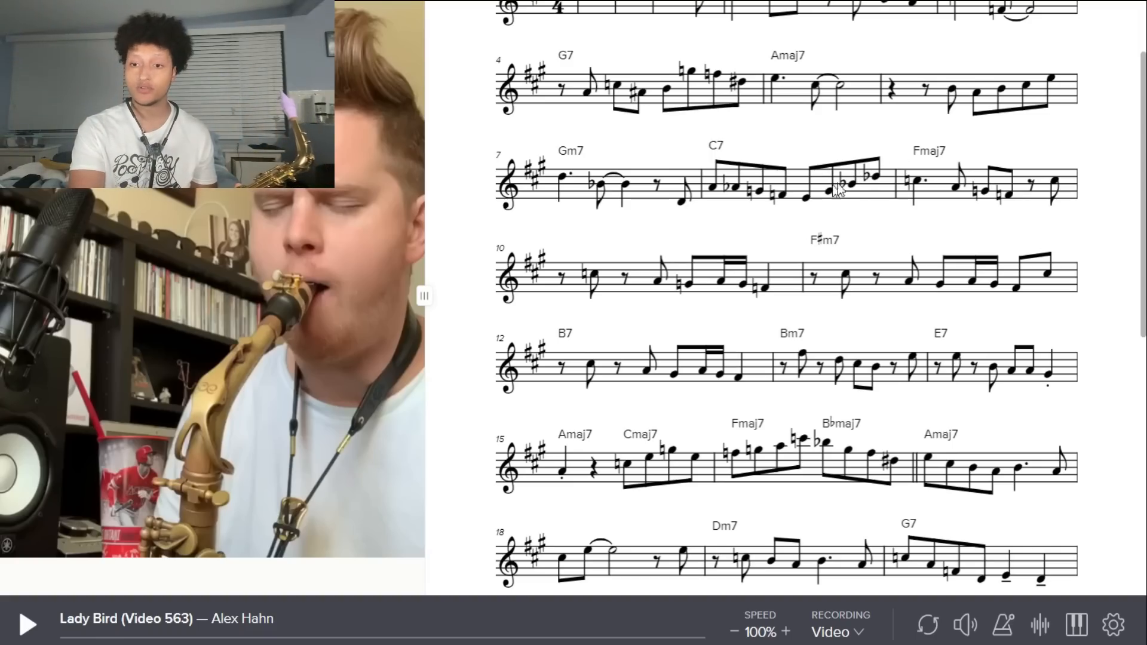
mouse_move(817, 208)
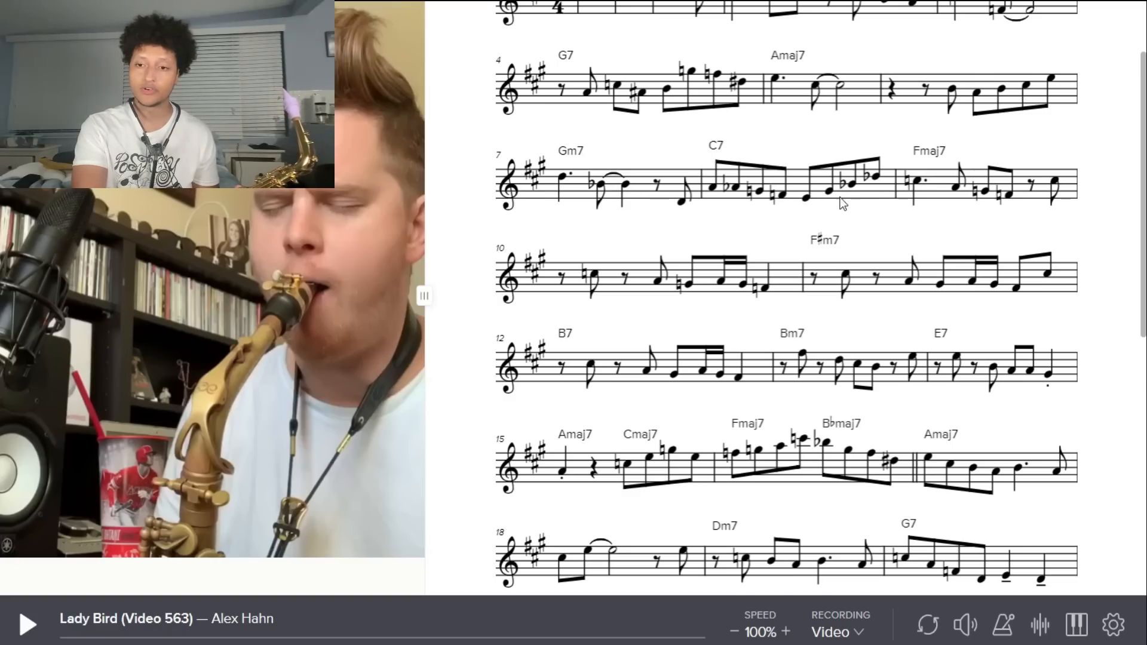
mouse_move(891, 106)
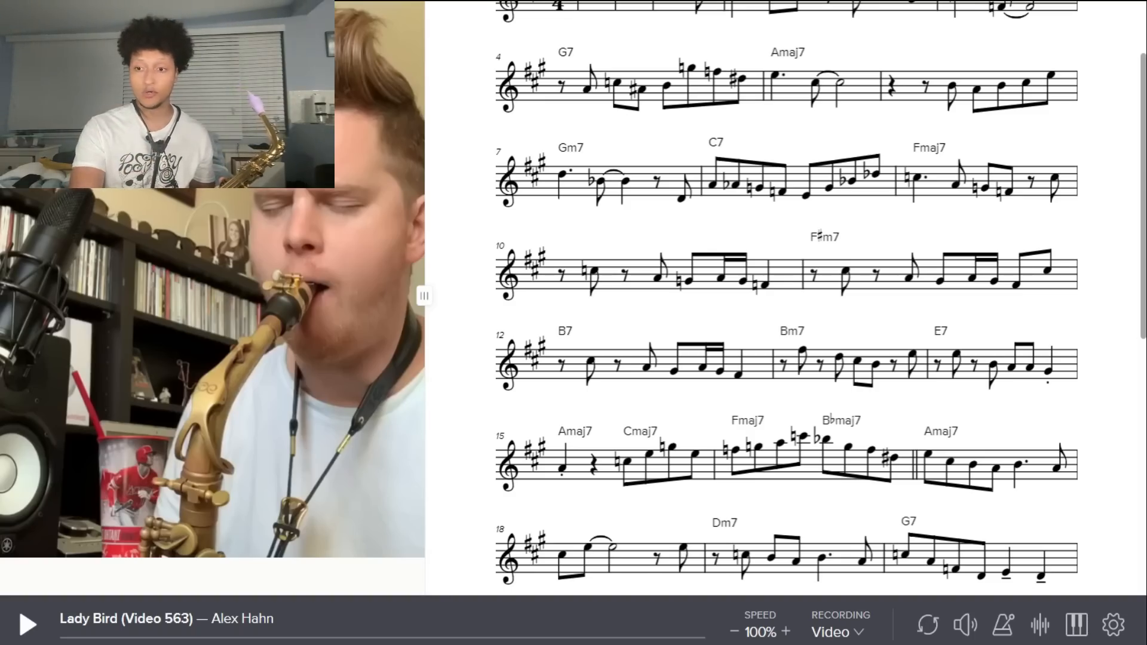
scroll("down", 3)
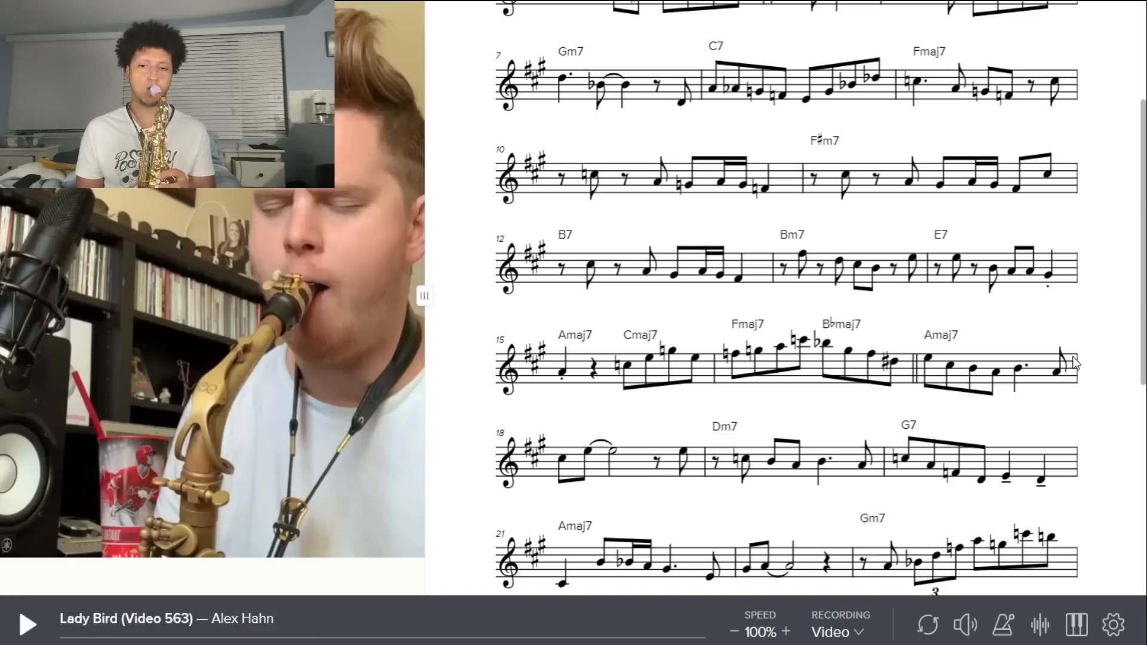
scroll("down", 3)
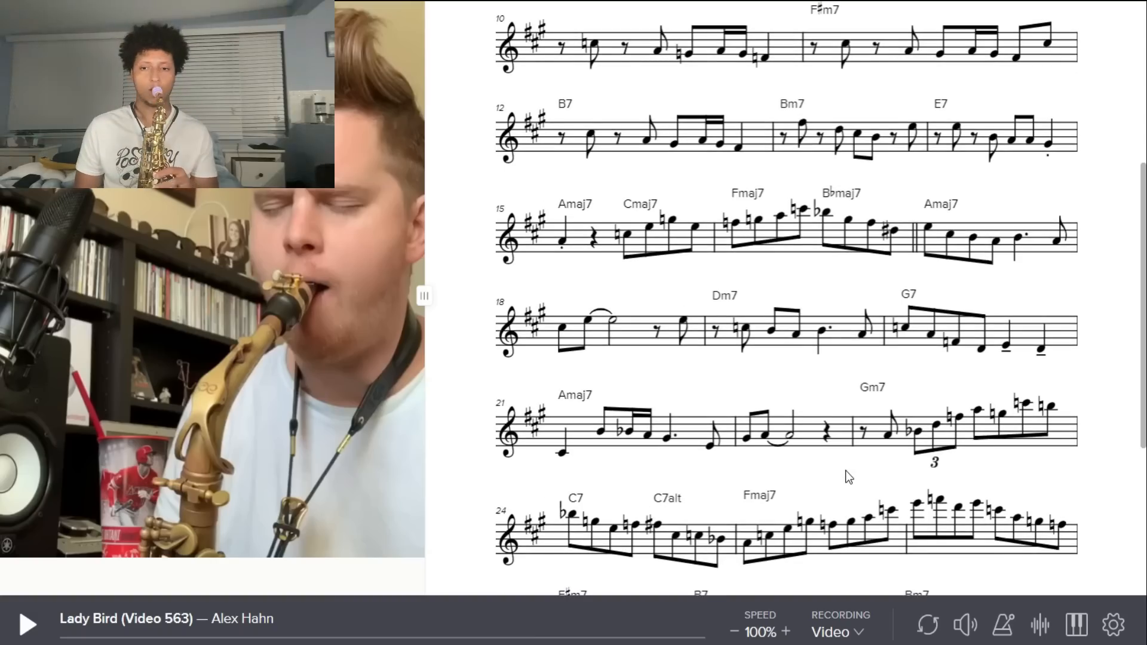